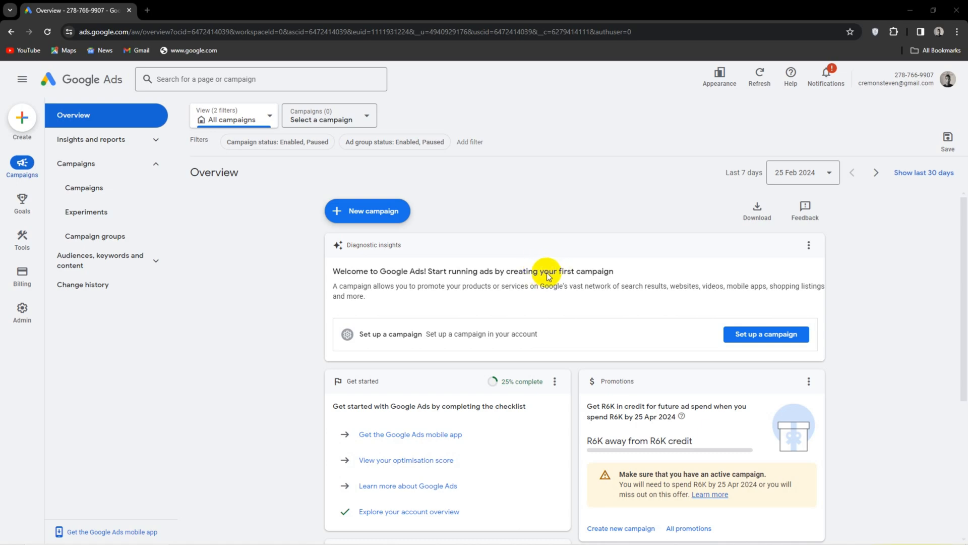
Reveal the Billing submenu from the left navigation rail.
{"action": "scroll", "scroll_direction": "down", "scroll_amount": 3}
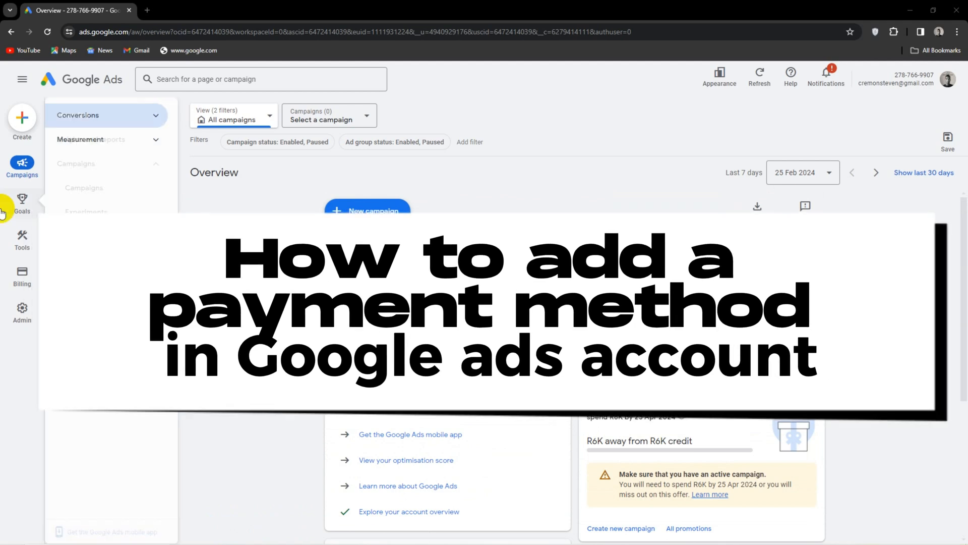
{"action": "left_click", "coordinate": [22, 271]}
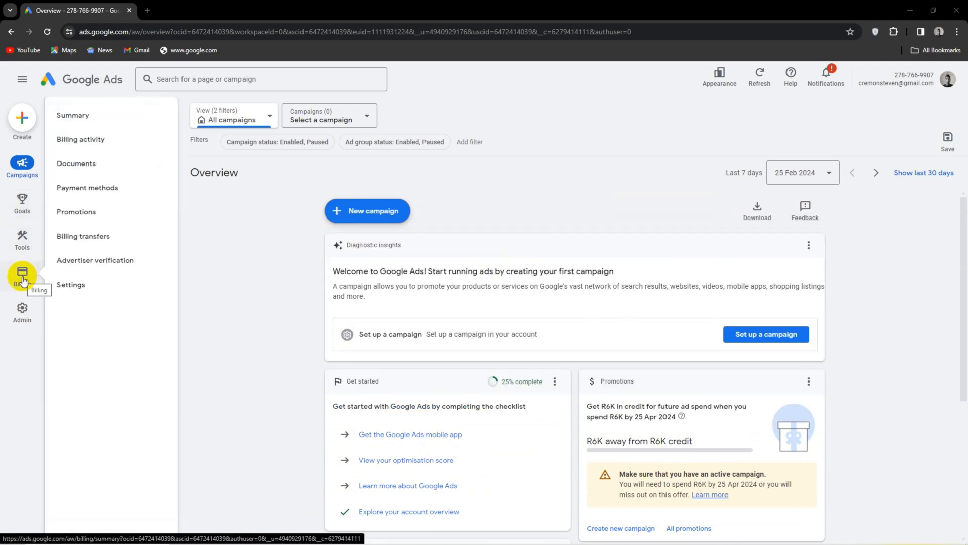
Open Billing Settings and expand Payer details to show profile ID, country and name.
{"action": "left_click", "coordinate": [70, 284]}
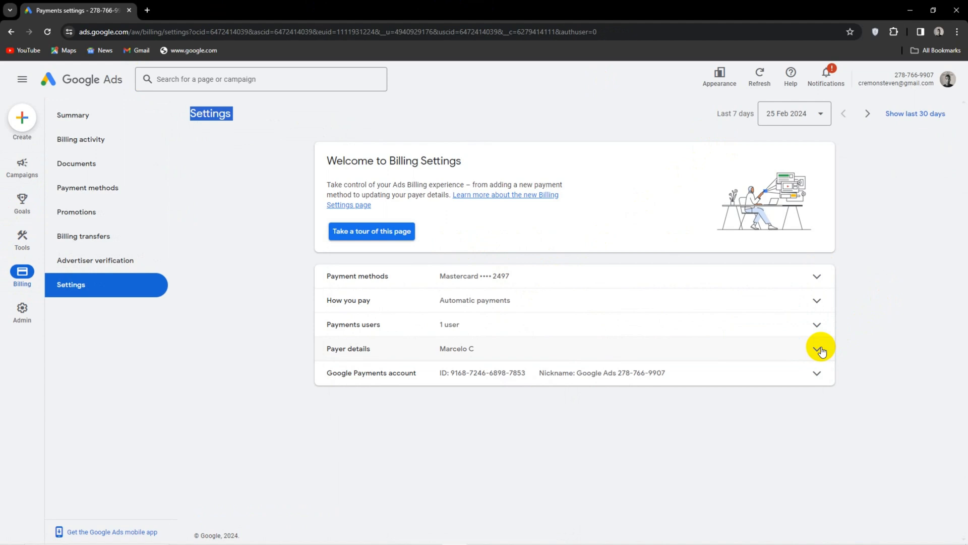
{"action": "left_click", "coordinate": [816, 349]}
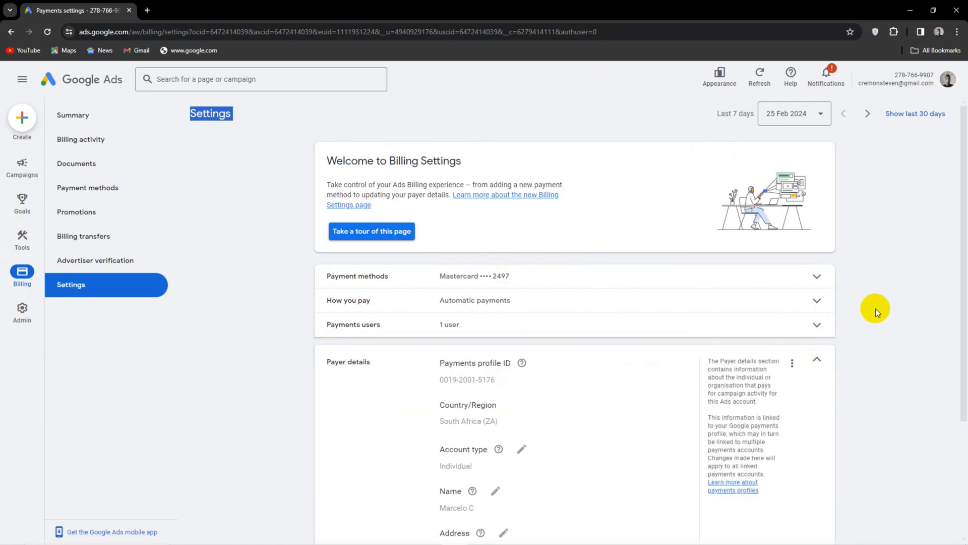
{"action": "mouse_move", "coordinate": [861, 322]}
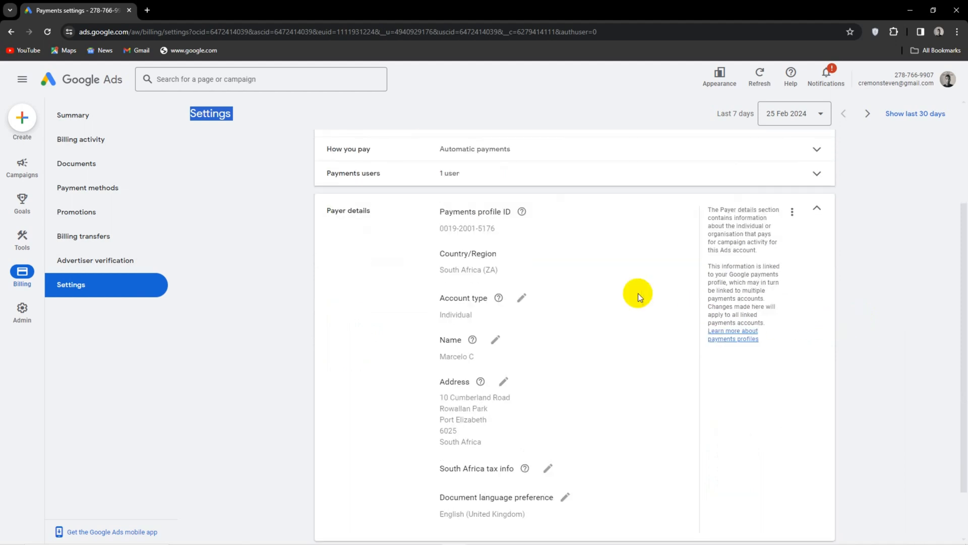
{"action": "mouse_move", "coordinate": [535, 298]}
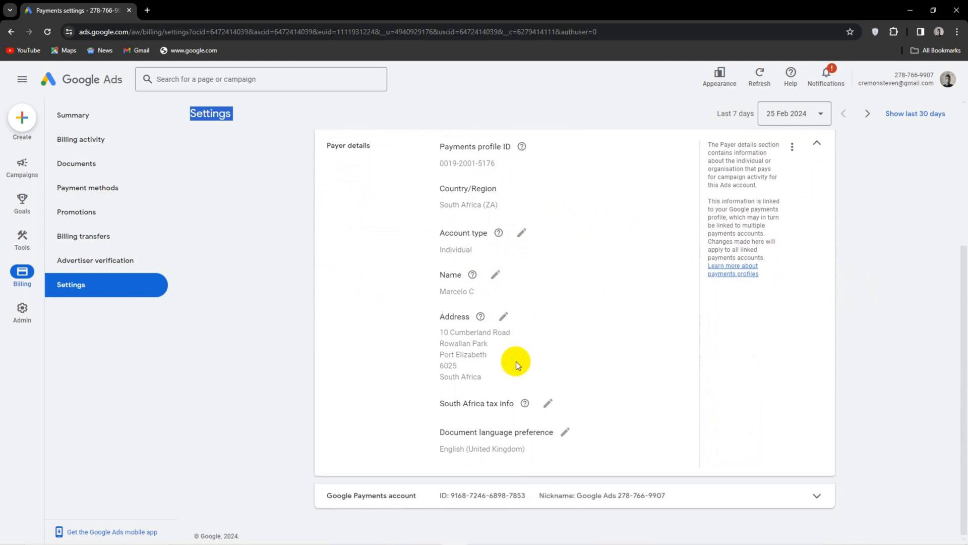
{"action": "mouse_move", "coordinate": [472, 339]}
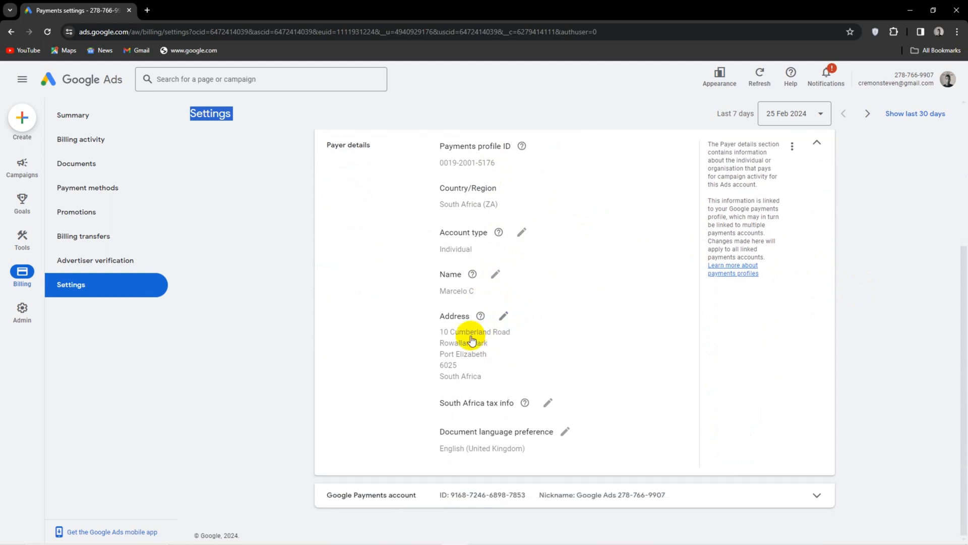
{"action": "mouse_move", "coordinate": [548, 404]}
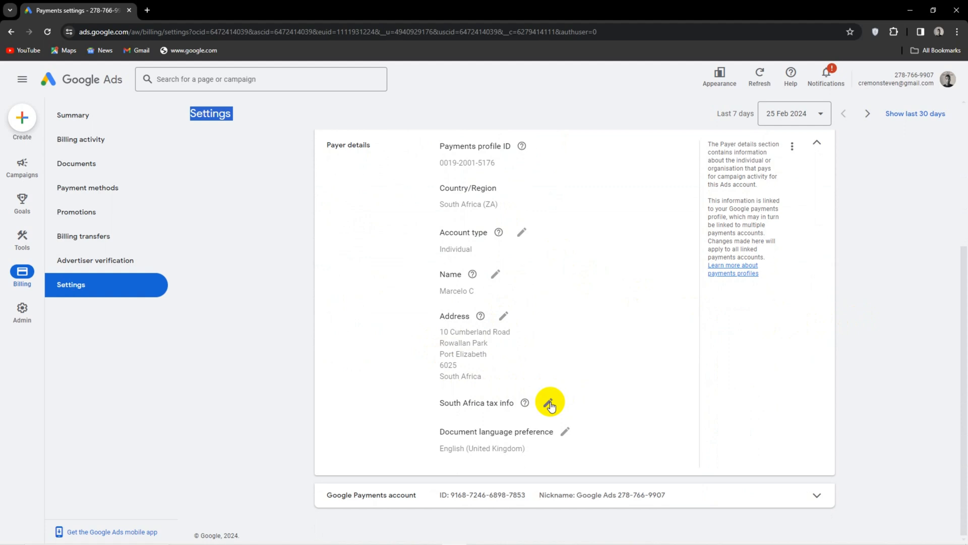
{"action": "mouse_move", "coordinate": [569, 443]}
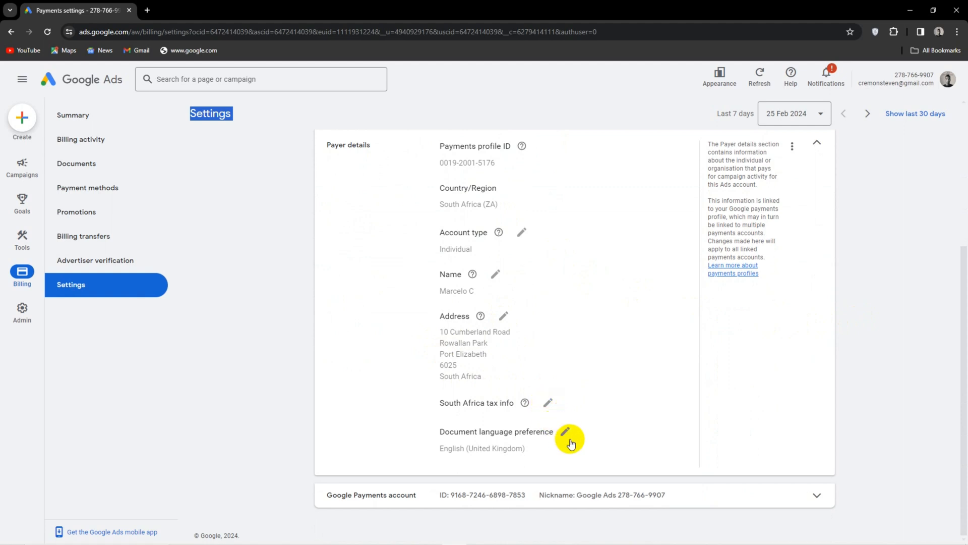
{"action": "mouse_move", "coordinate": [454, 449]}
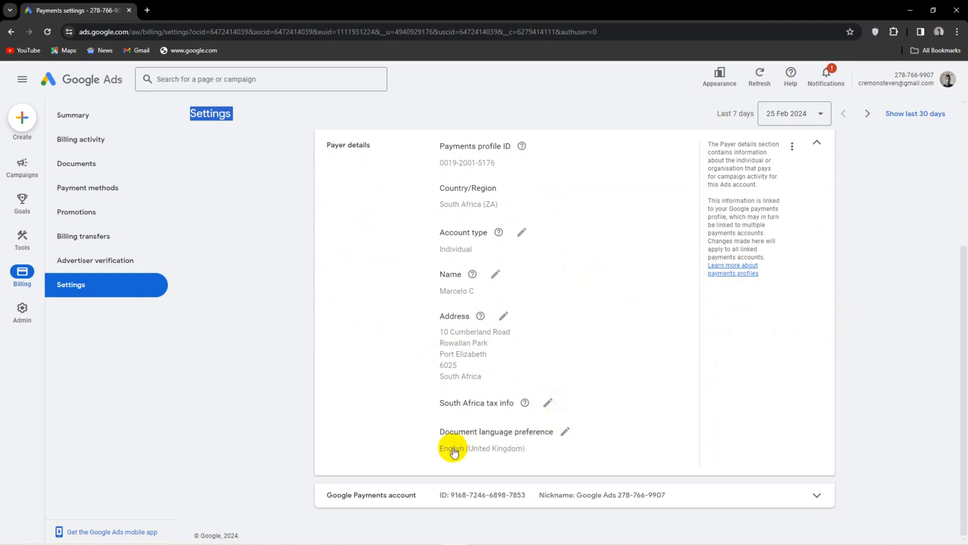
Go to Payment methods to view the primary Mastercard and empty backup slot.
{"action": "left_click", "coordinate": [87, 188]}
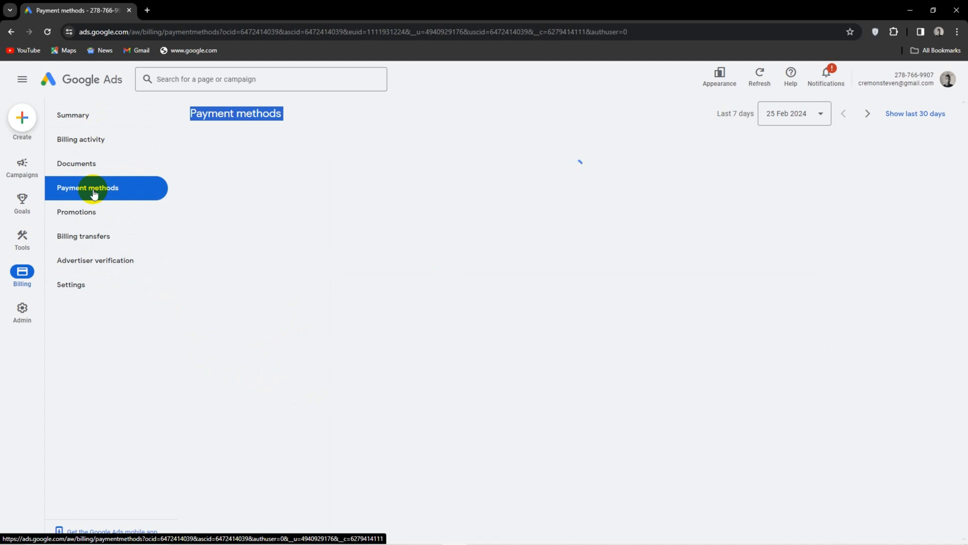
{"action": "left_click", "coordinate": [94, 191]}
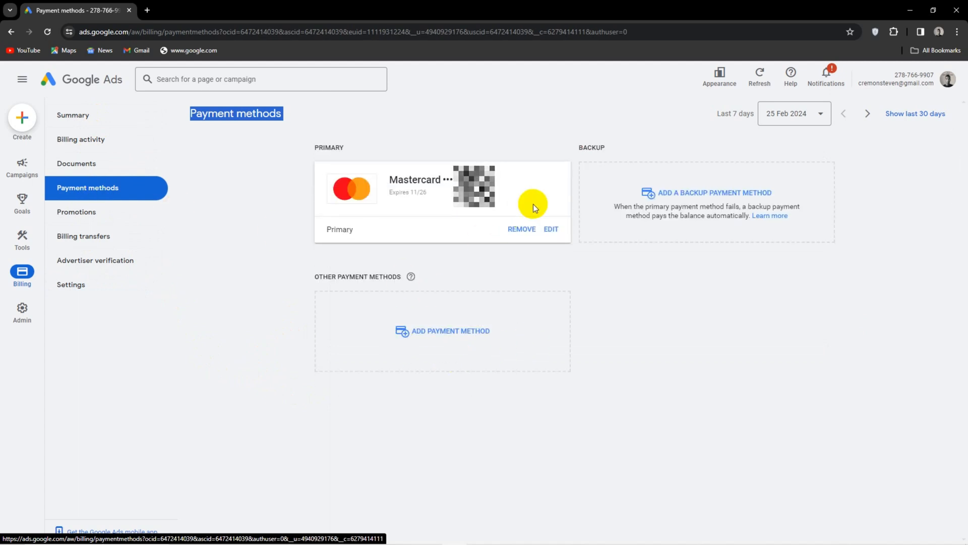
{"action": "mouse_move", "coordinate": [413, 325]}
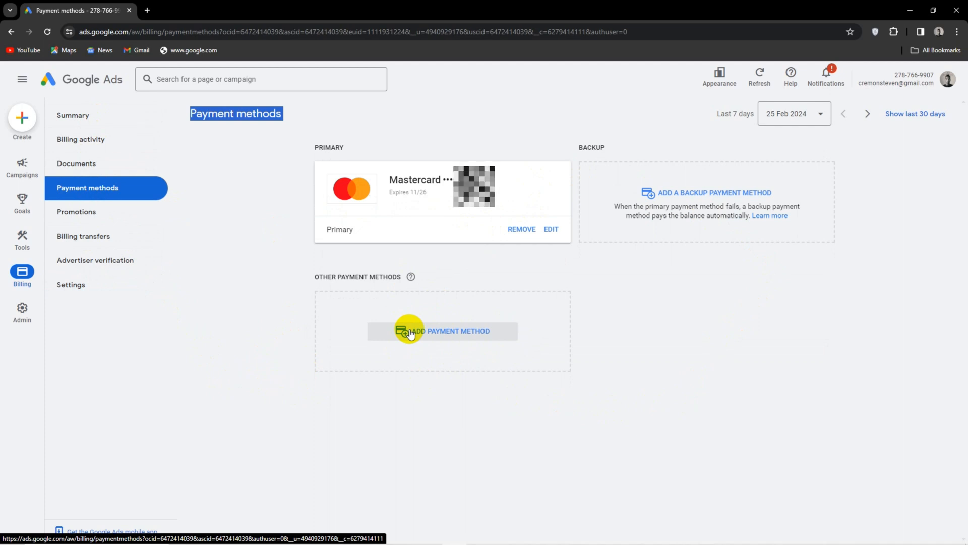
Start adding another payment method via the credit or debit card dialog.
{"action": "left_click", "coordinate": [442, 331]}
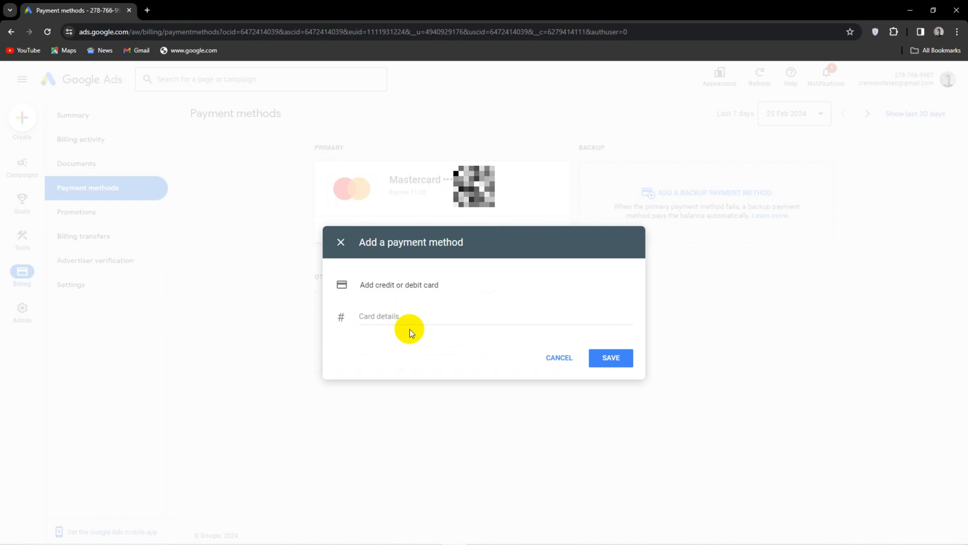
{"action": "mouse_move", "coordinate": [440, 286]}
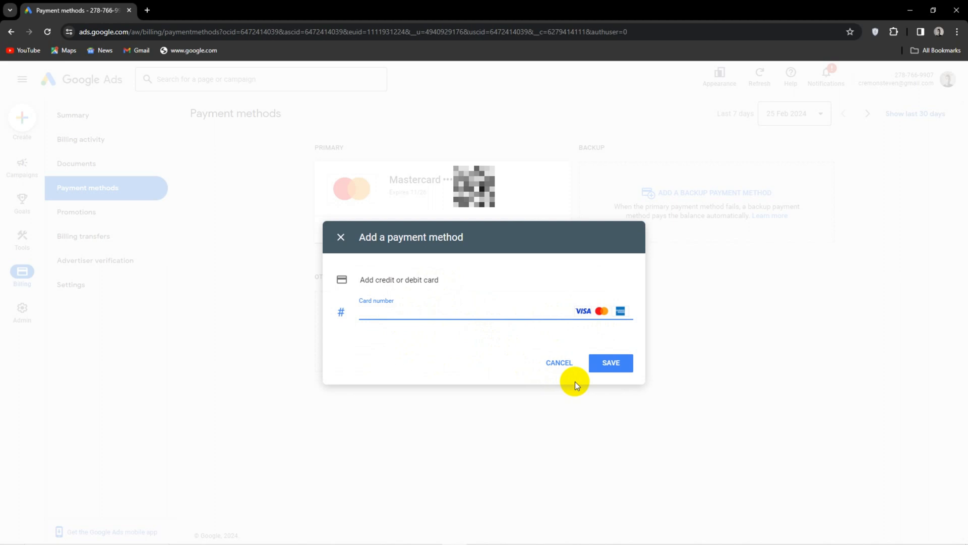
{"action": "mouse_move", "coordinate": [559, 362]}
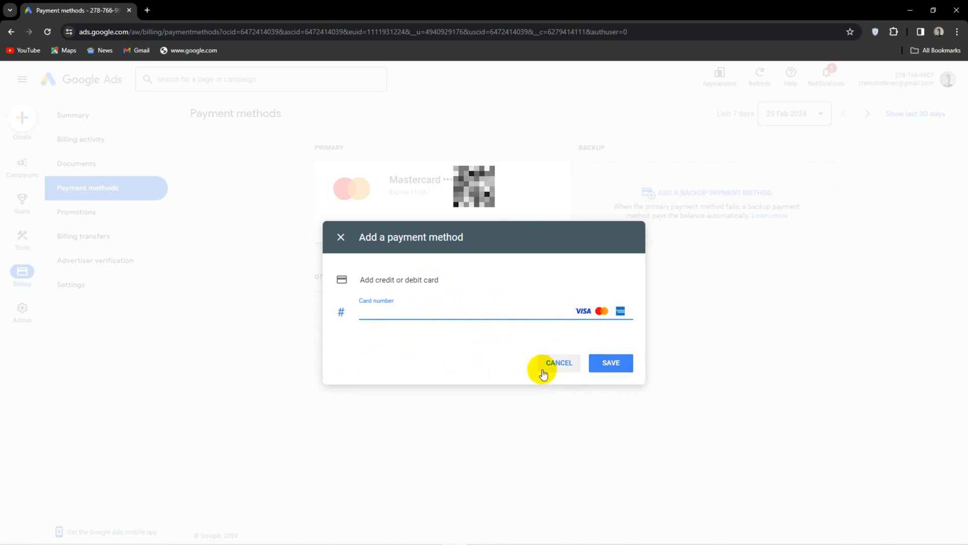
Cancel the new card and open the Add a backup payment method dialog.
{"action": "left_click", "coordinate": [558, 362]}
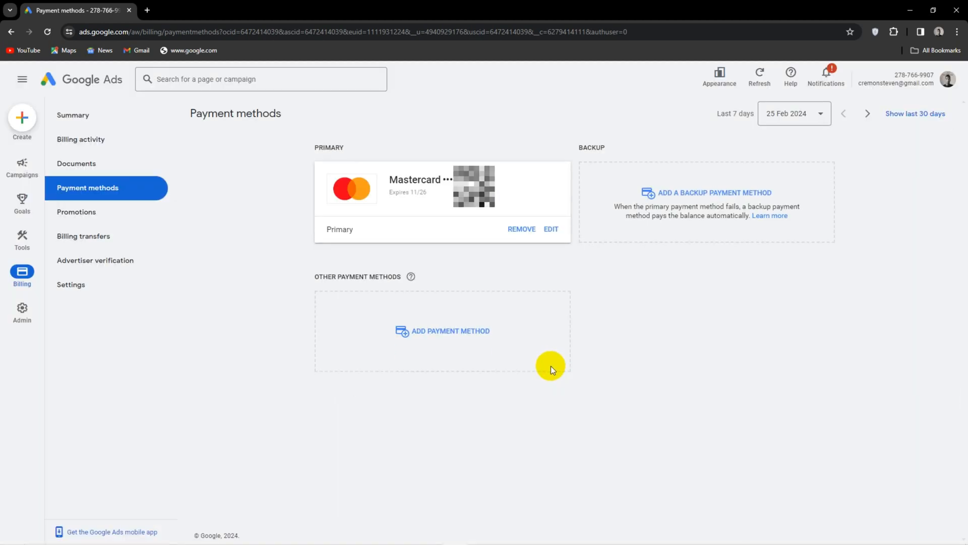
{"action": "mouse_move", "coordinate": [500, 316]}
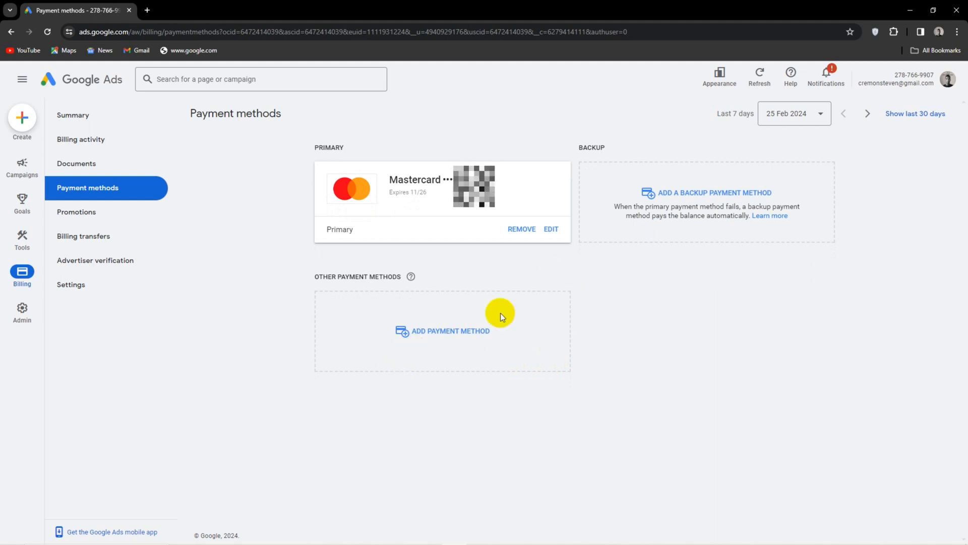
{"action": "mouse_move", "coordinate": [648, 315]}
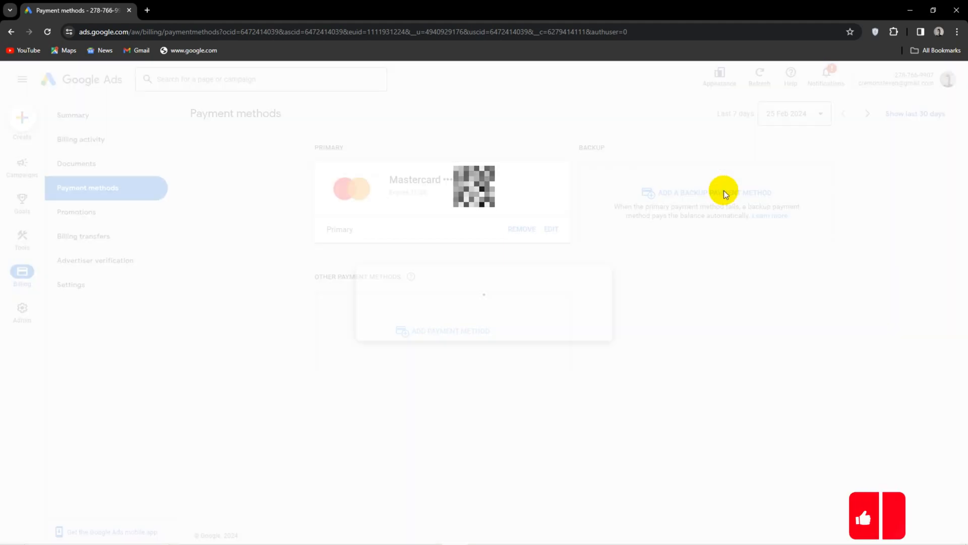
{"action": "left_click", "coordinate": [710, 193]}
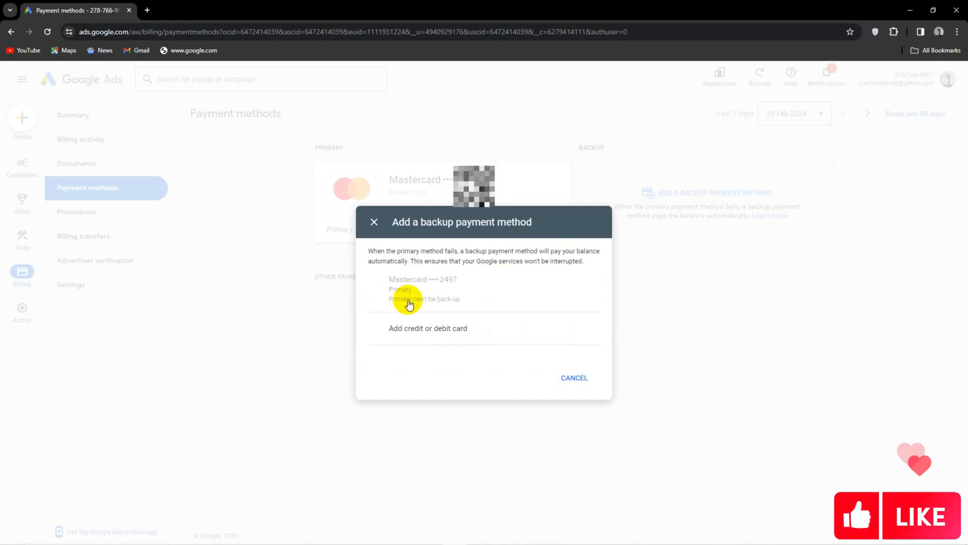
{"action": "mouse_move", "coordinate": [417, 307]}
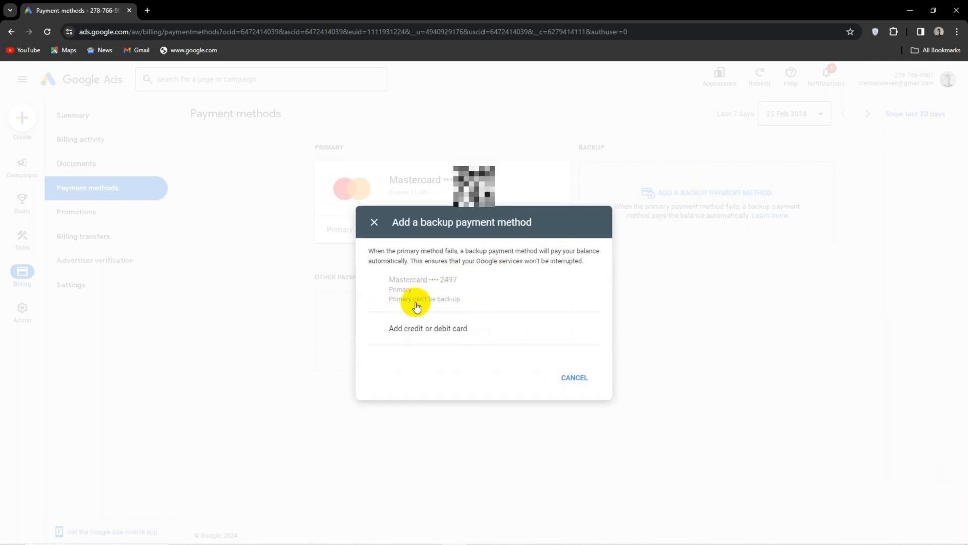